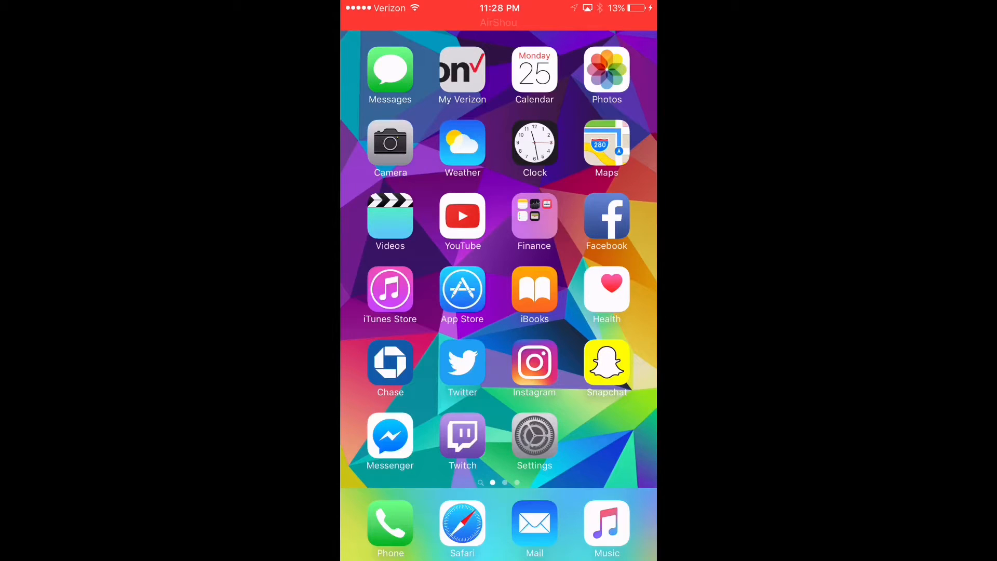
- Bring up Settings > General > About showing the iPhone on version 9.3.3
click(534, 436)
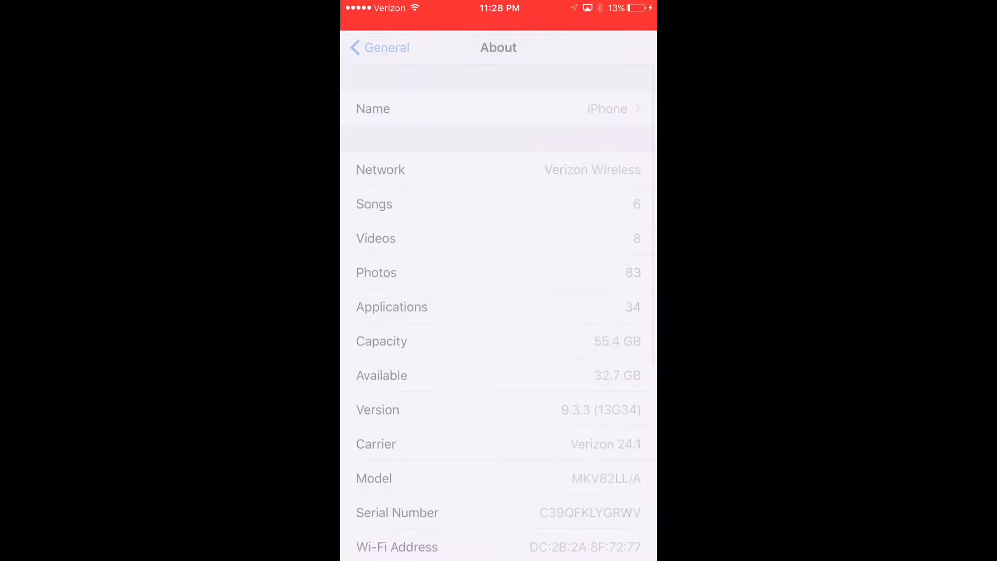
click(380, 47)
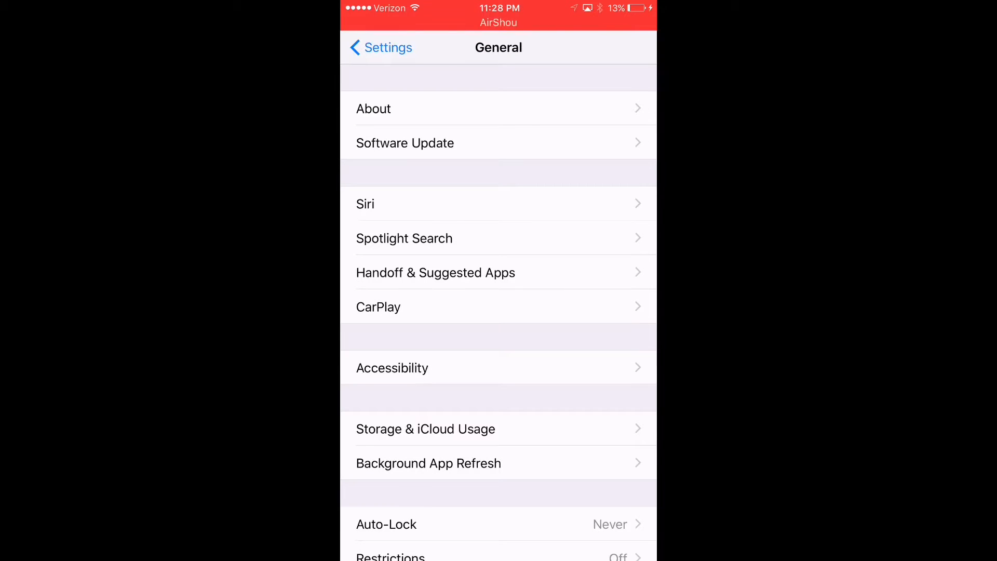
click(373, 108)
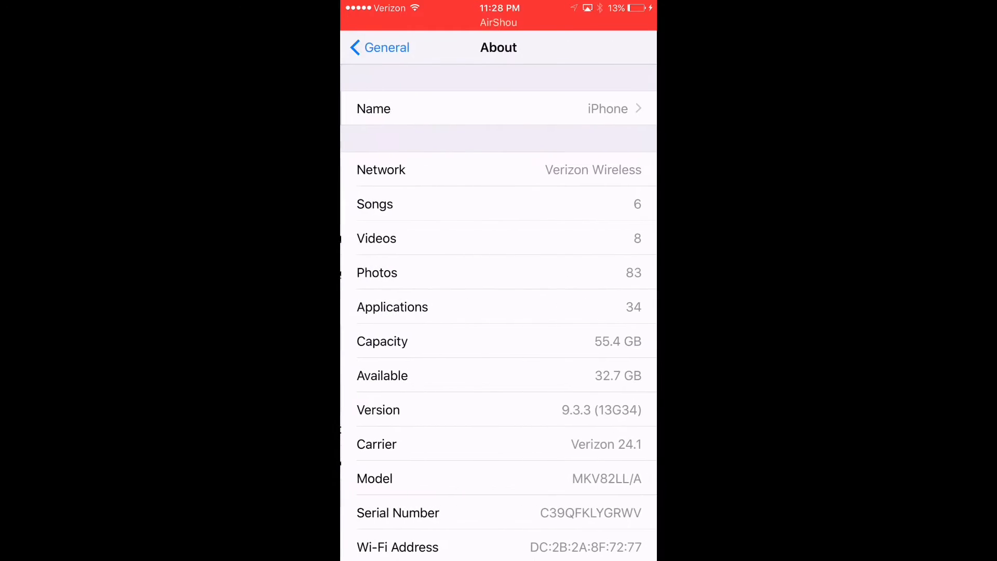
scroll(down, 3)
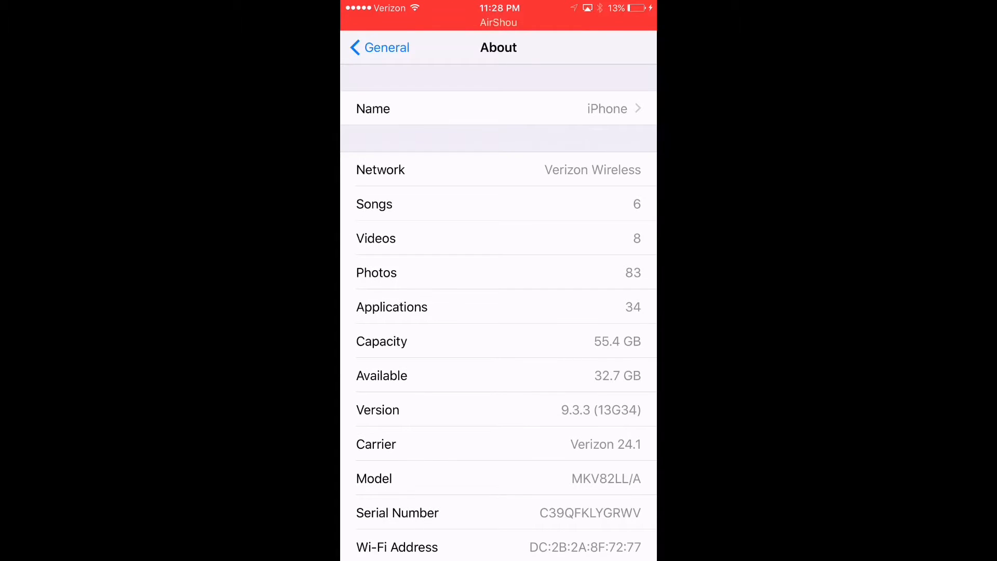
- Clear Safari's history and website data from Settings > Safari
click(379, 47)
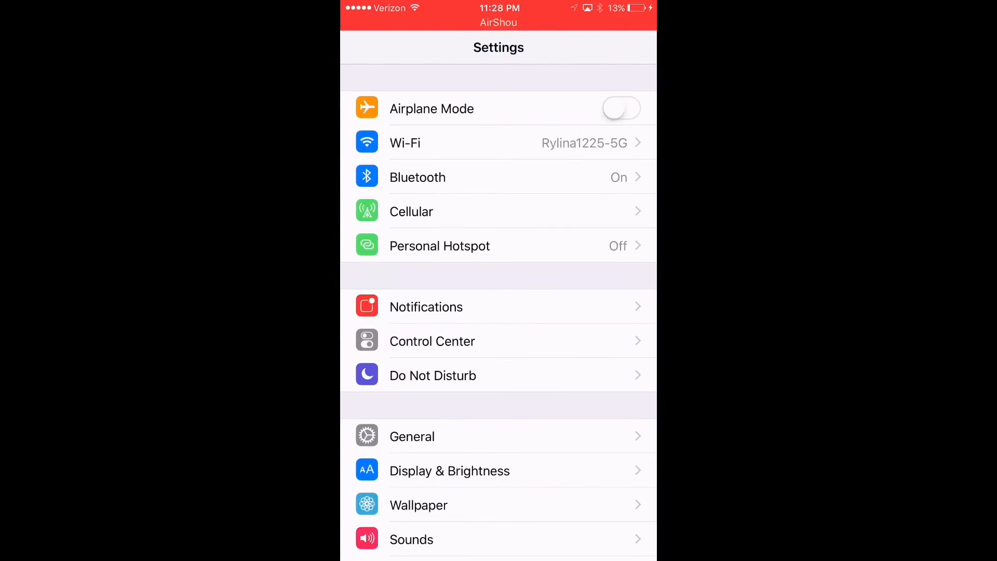
scroll(down, 3)
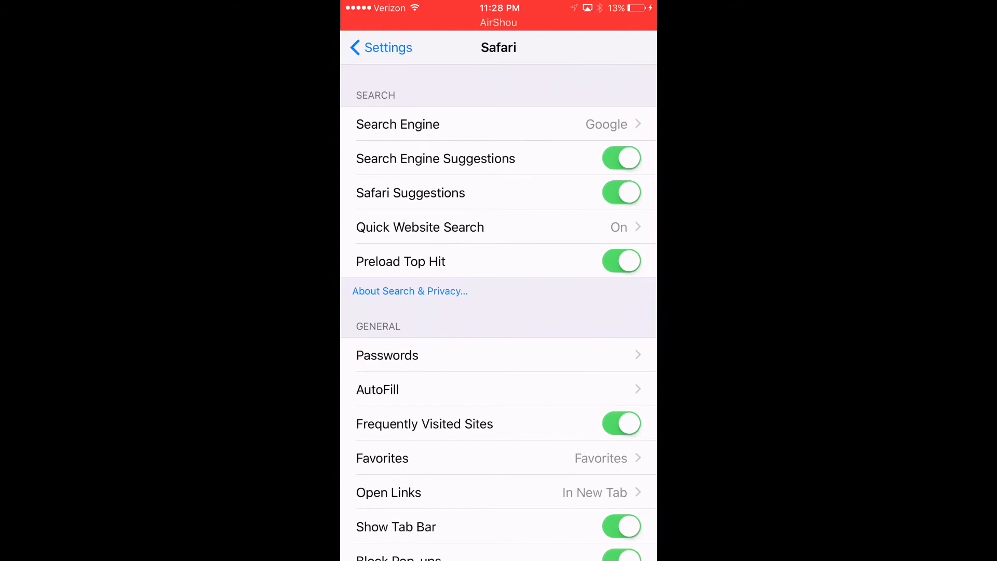
scroll(down, 3)
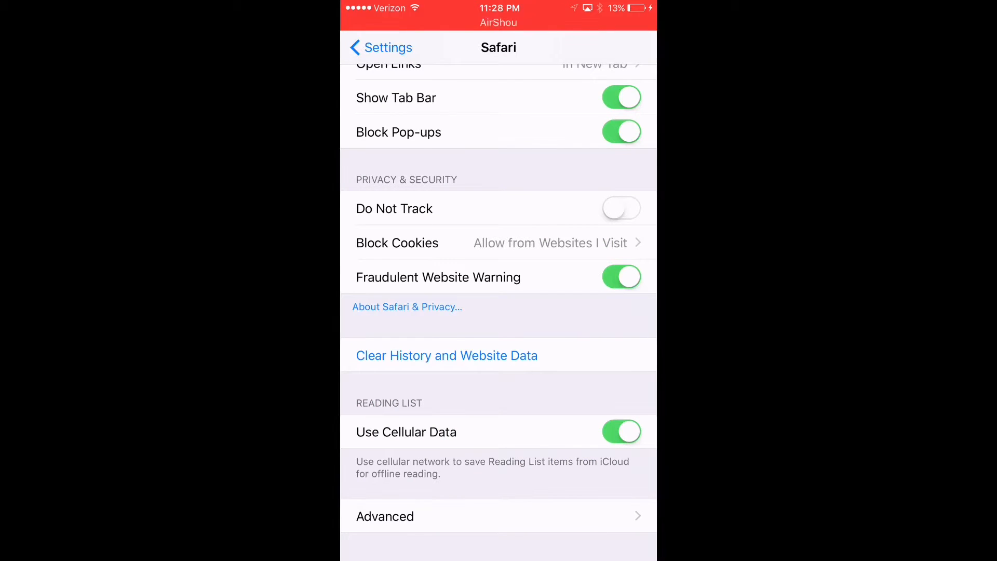
click(447, 355)
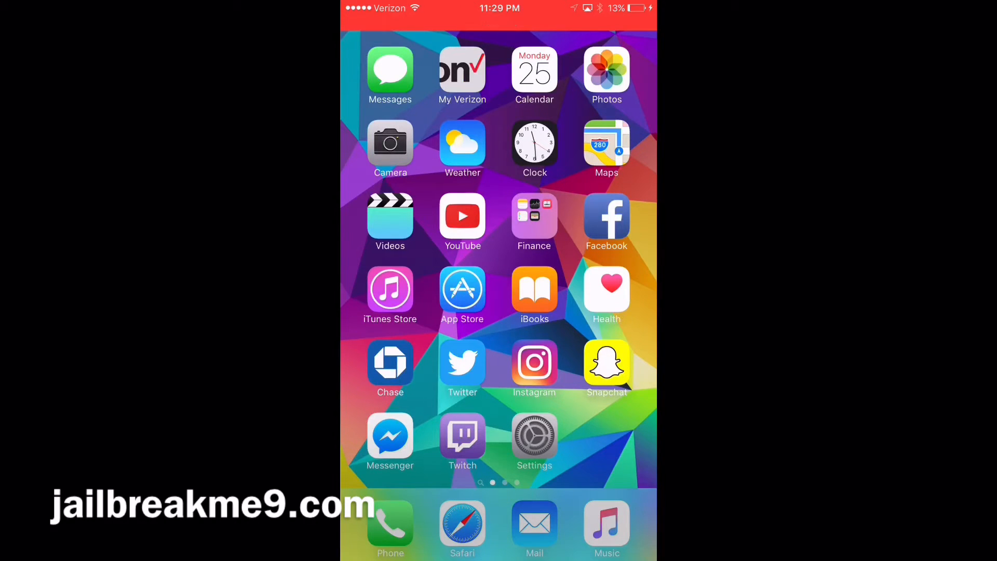
- Load jailbreakme9.com in Safari to reach its Jailbreak iOS 9.3.3 page
click(462, 523)
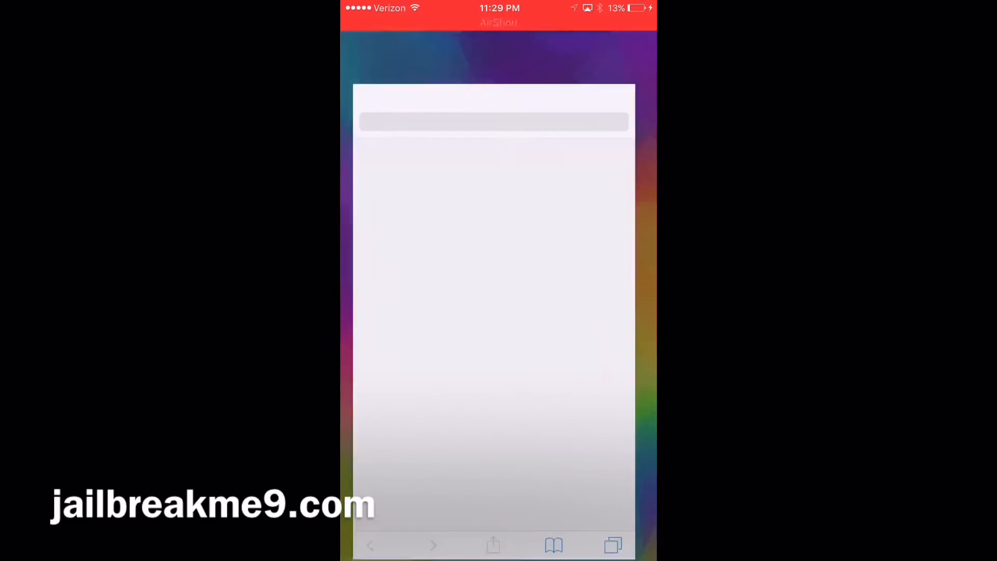
click(492, 122)
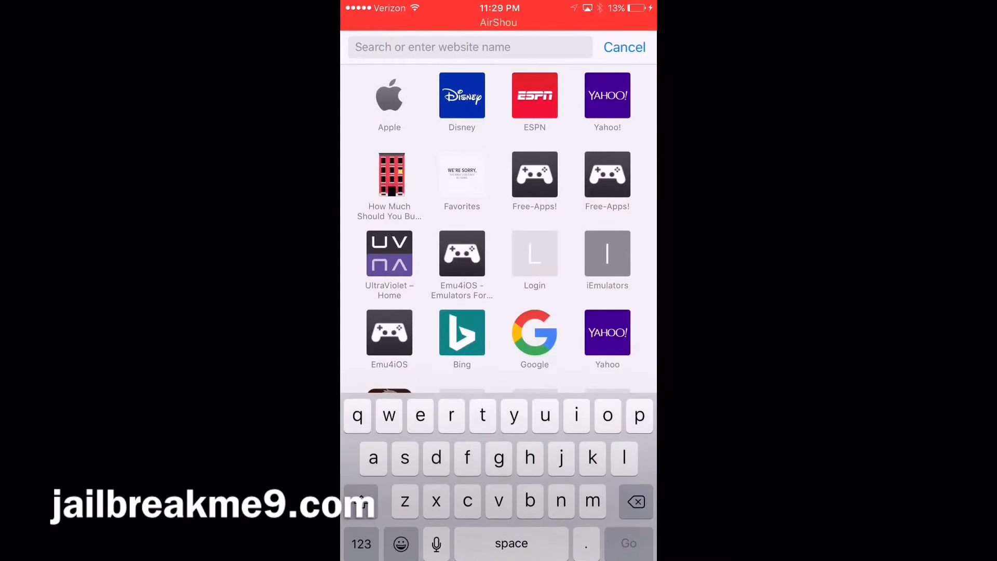
text(jailbreakme9.)
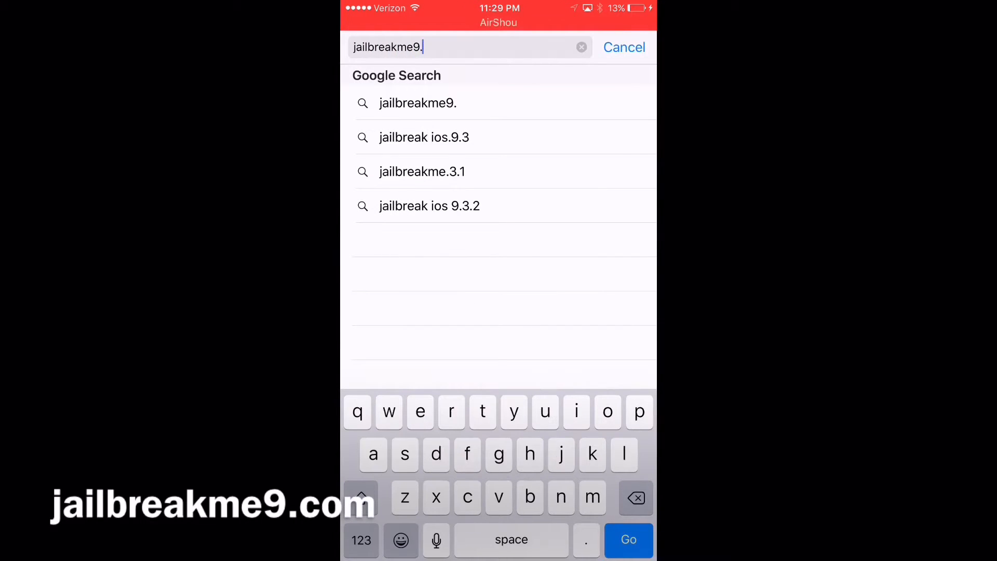
click(627, 539)
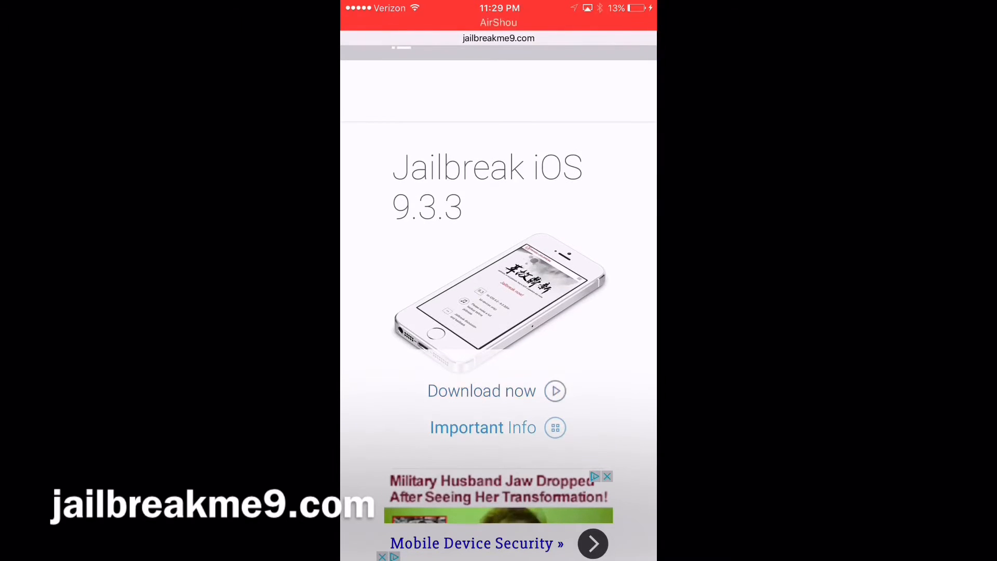
- Download the PP jailbreak app via Download now on jailbreakme9.com
click(481, 391)
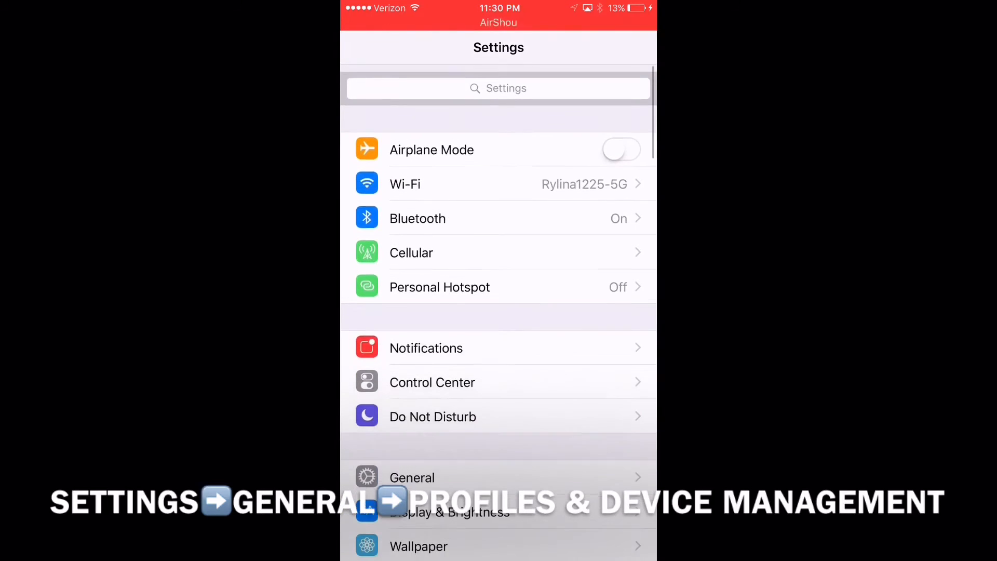
click(411, 478)
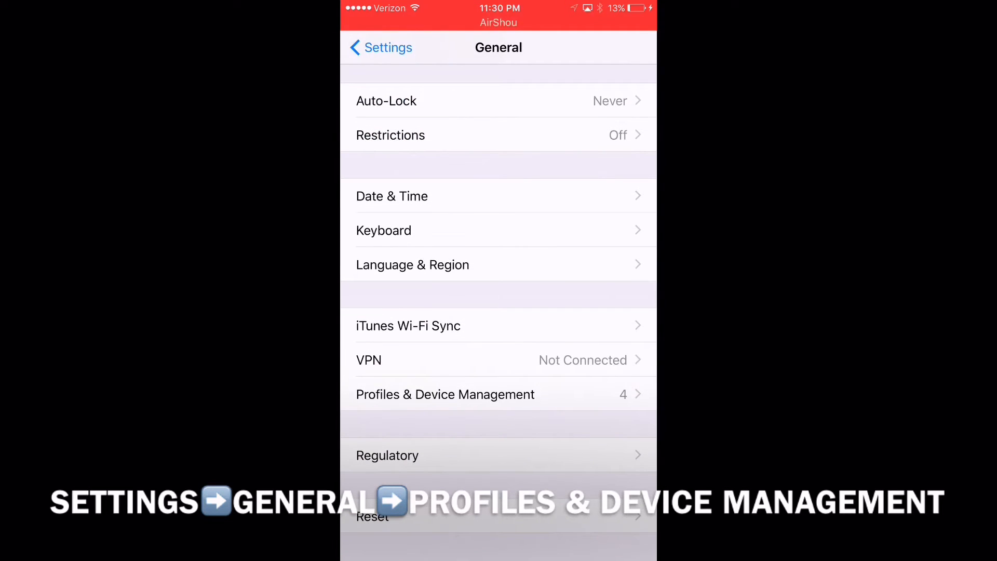
click(445, 393)
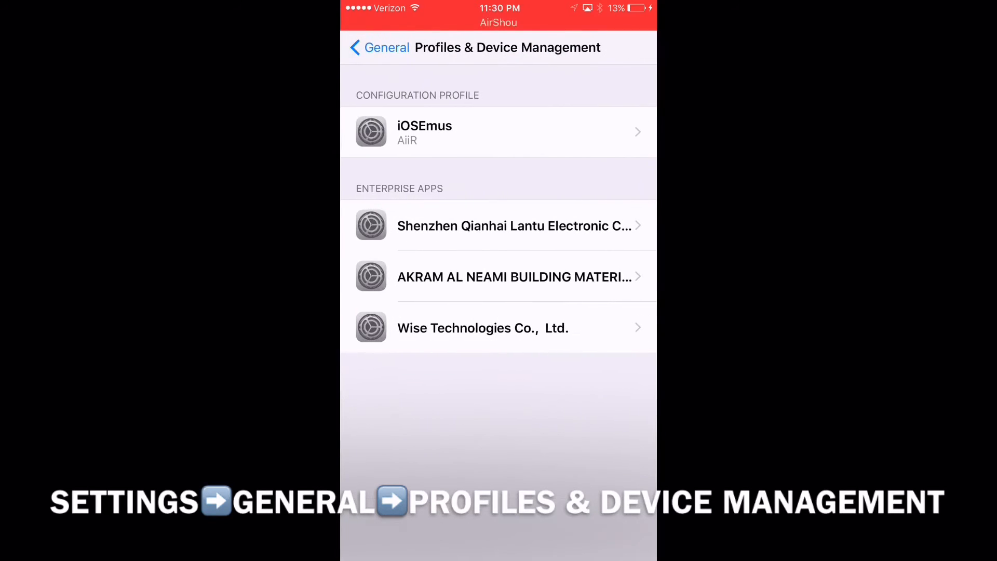
click(503, 276)
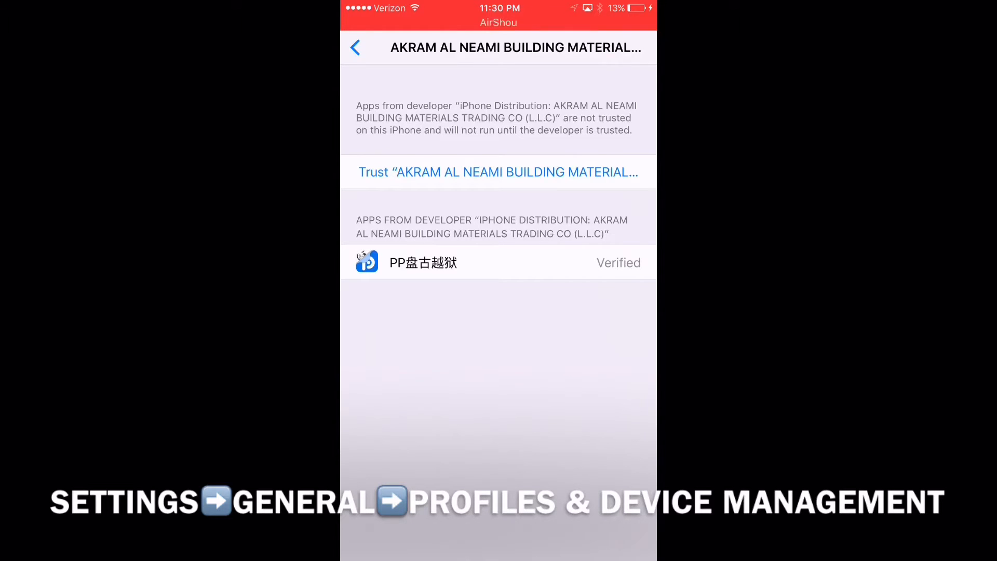
click(498, 172)
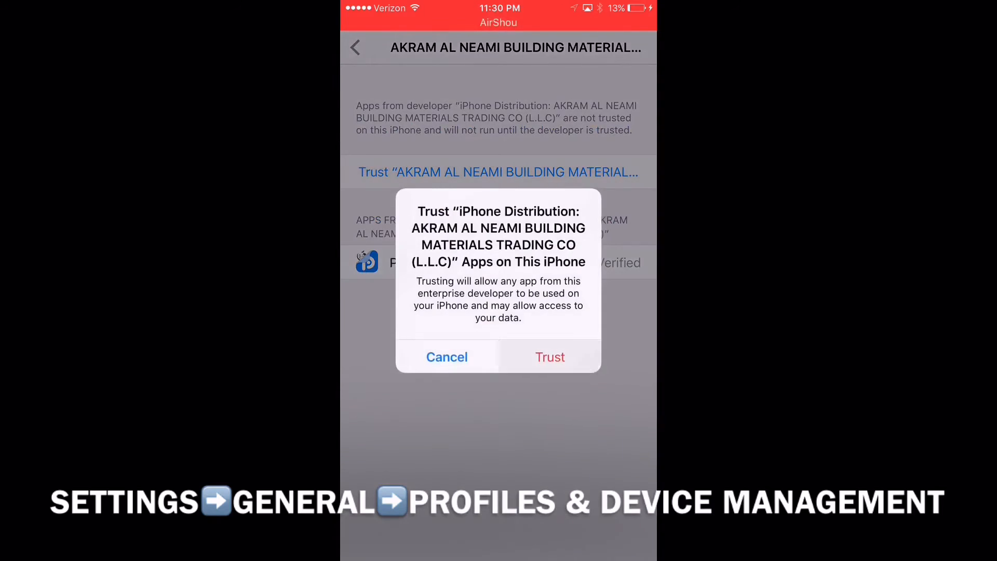
click(549, 357)
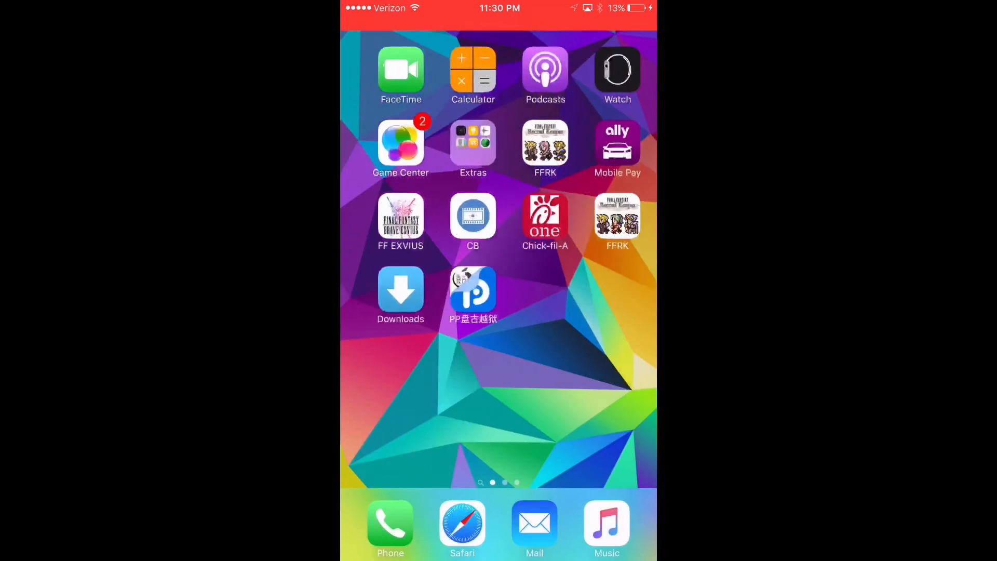
- Launch the PP盘古越狱 jailbreak app and answer its notifications permission prompt
click(474, 291)
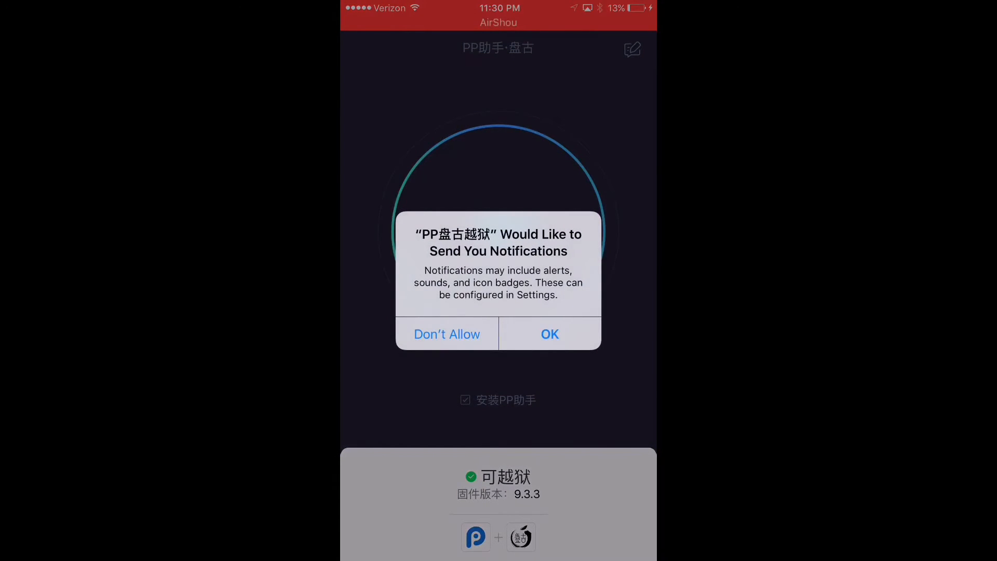
click(549, 334)
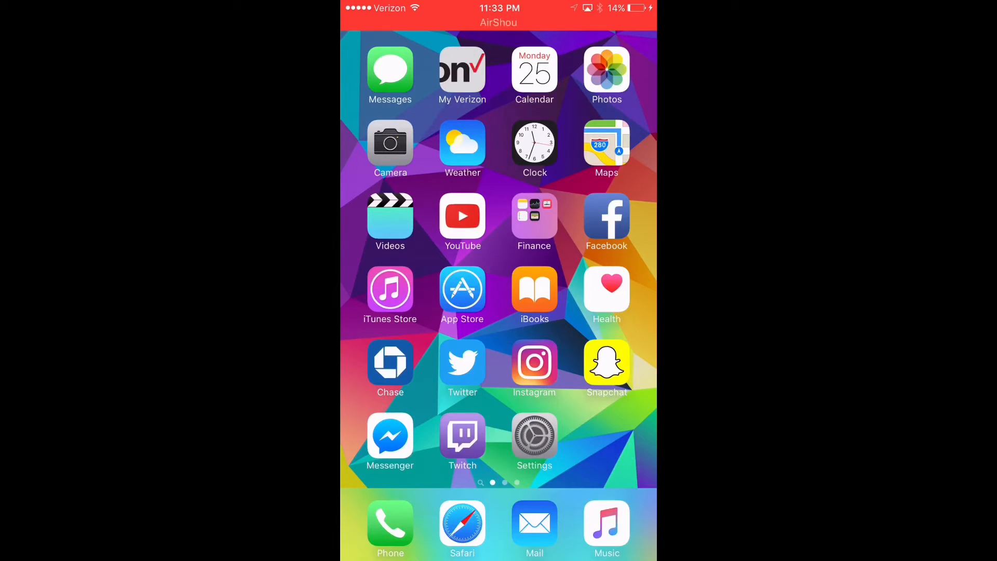
- Swipe to the second home-screen page holding the new Cydia and PP助手 icons
scroll(left, 3)
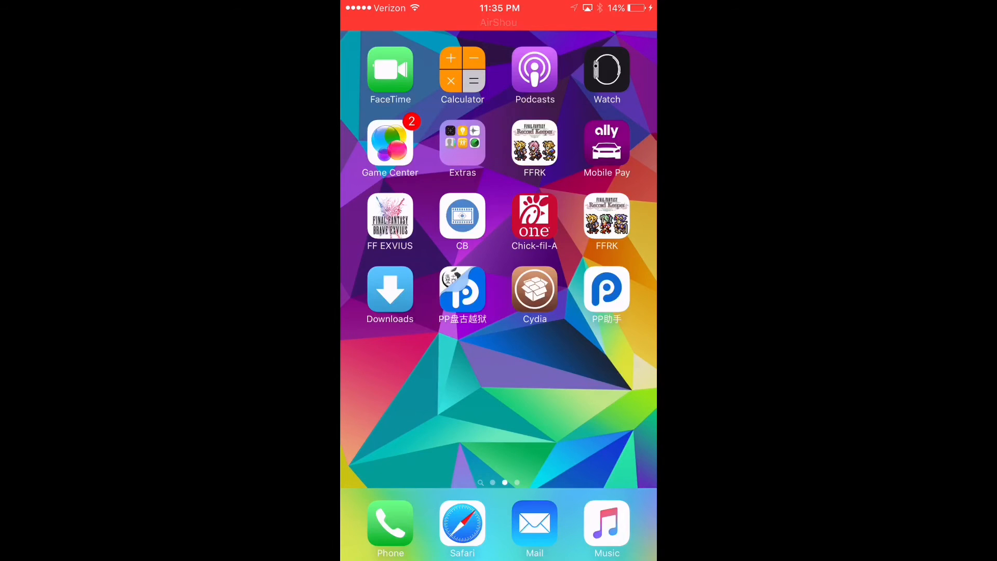
- Launch Cydia, review the Changes list with its upgrade and new tweaks, then return Home
click(534, 290)
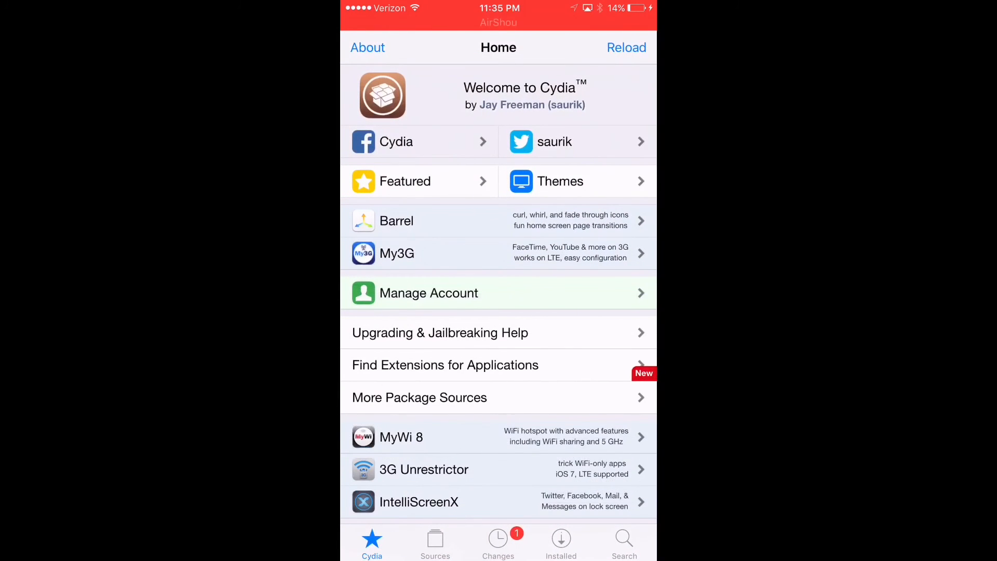
click(497, 540)
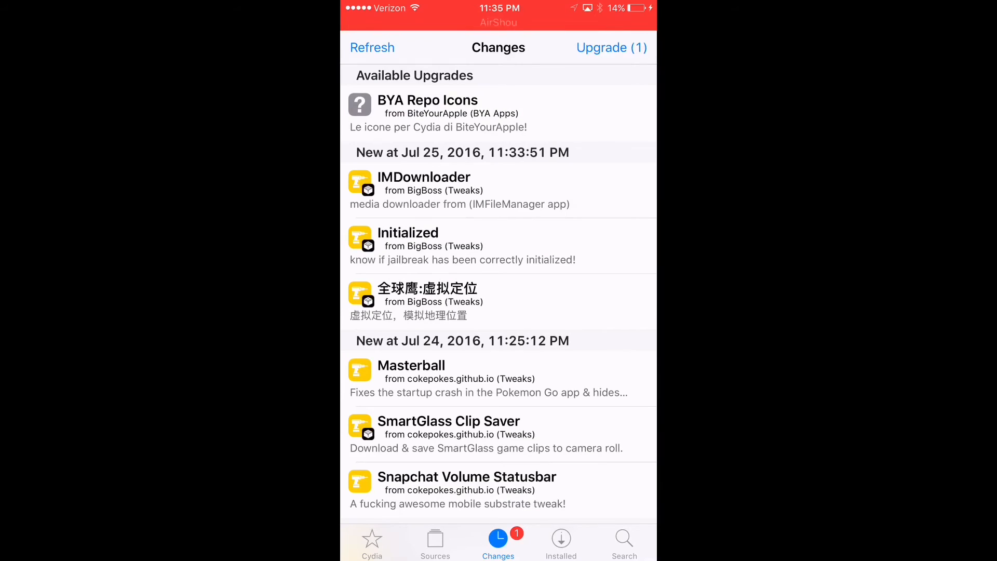
scroll(down, 3)
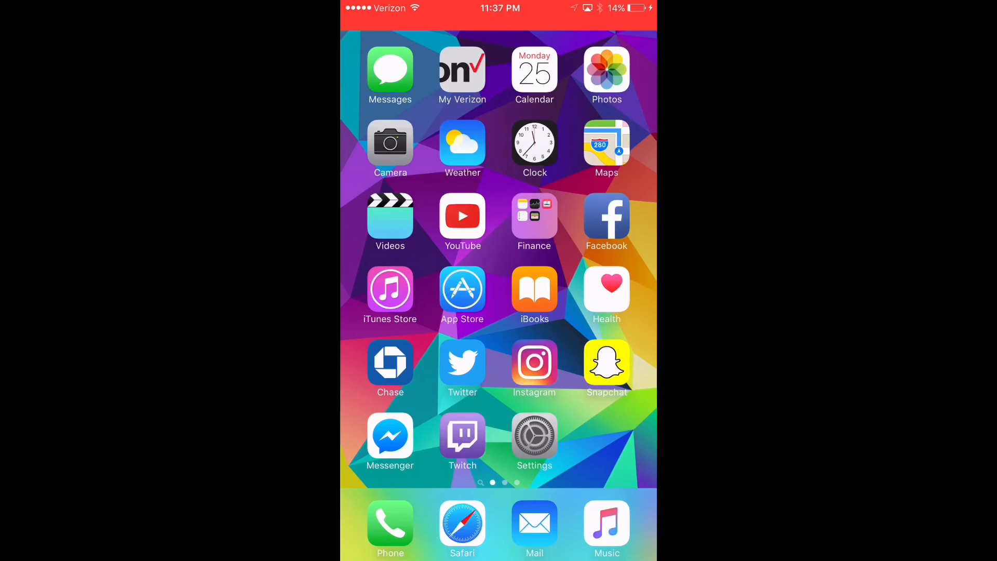
scroll(left, 3)
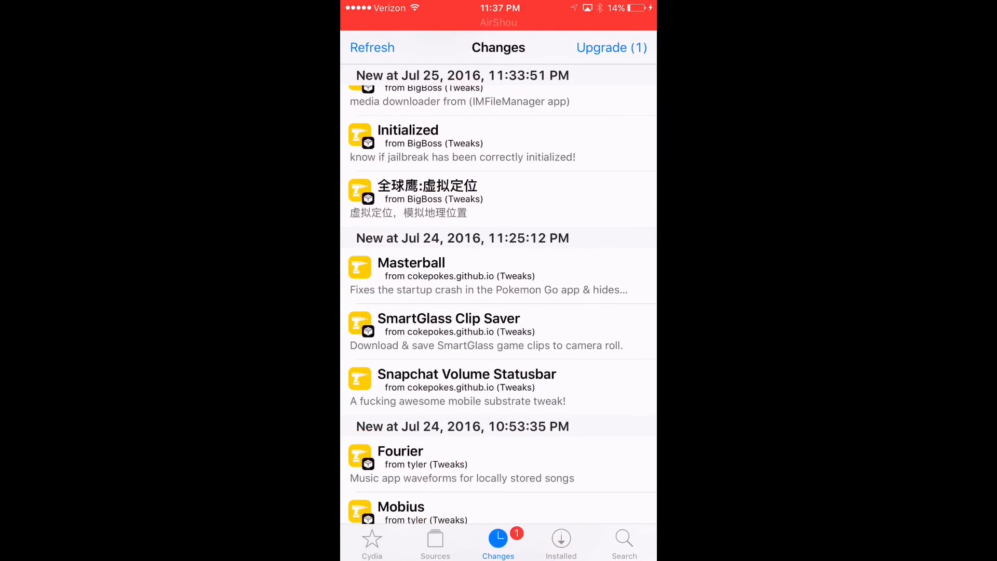
click(371, 538)
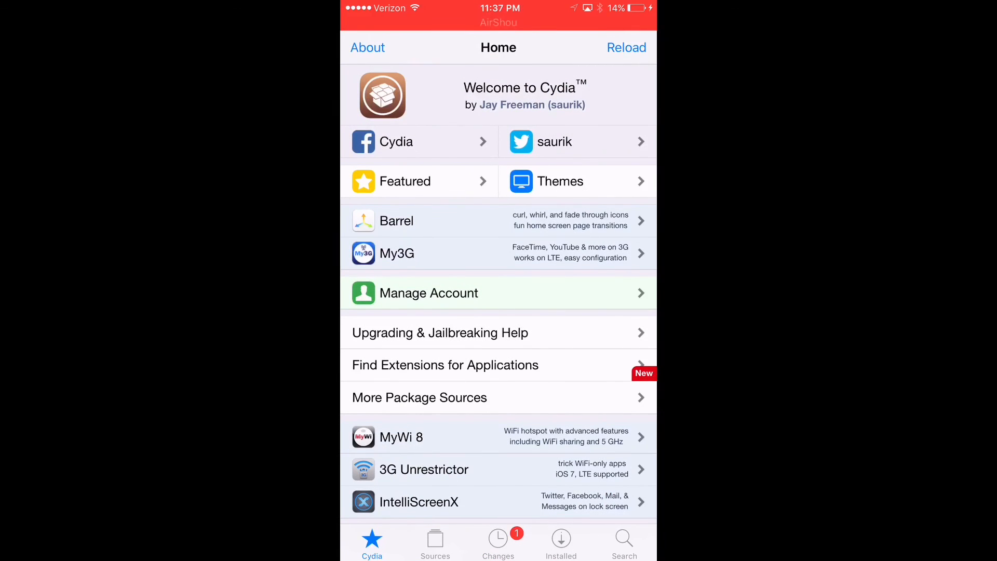